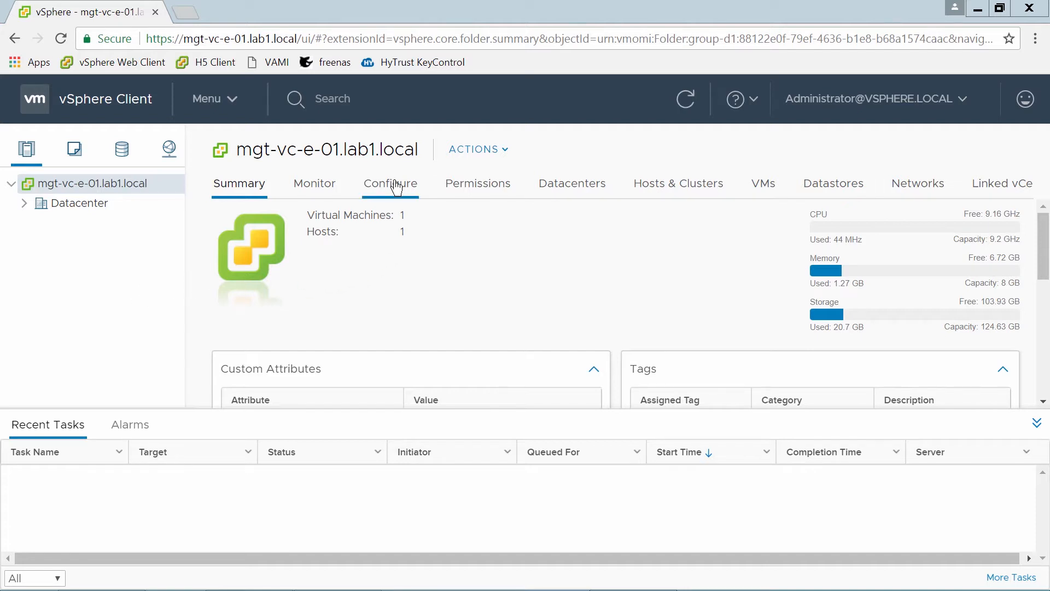
Step: Show the vCenter's Key Management Servers list under its Configure settings
click(389, 182)
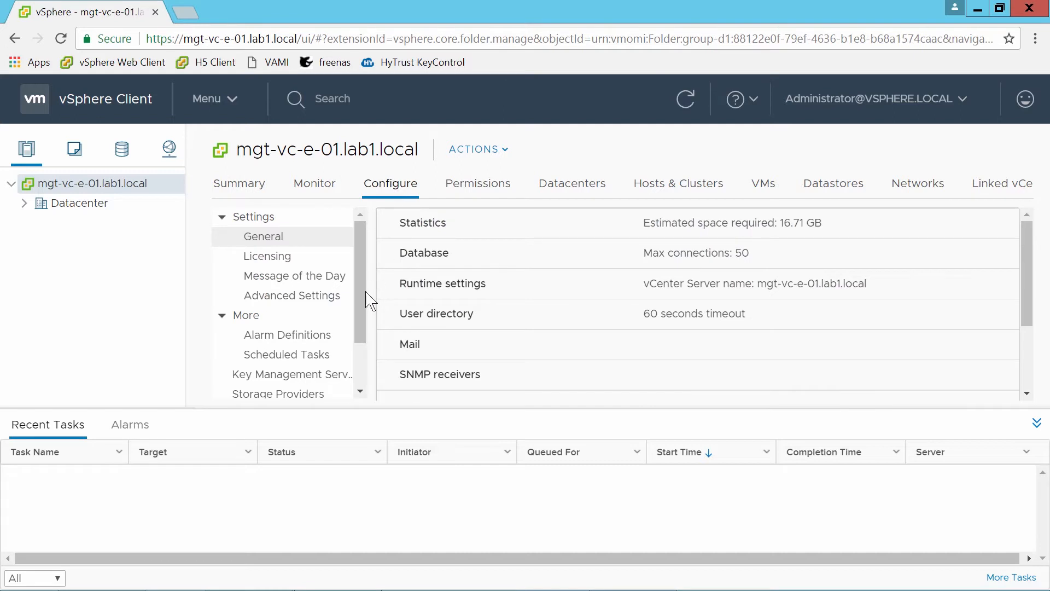
click(292, 374)
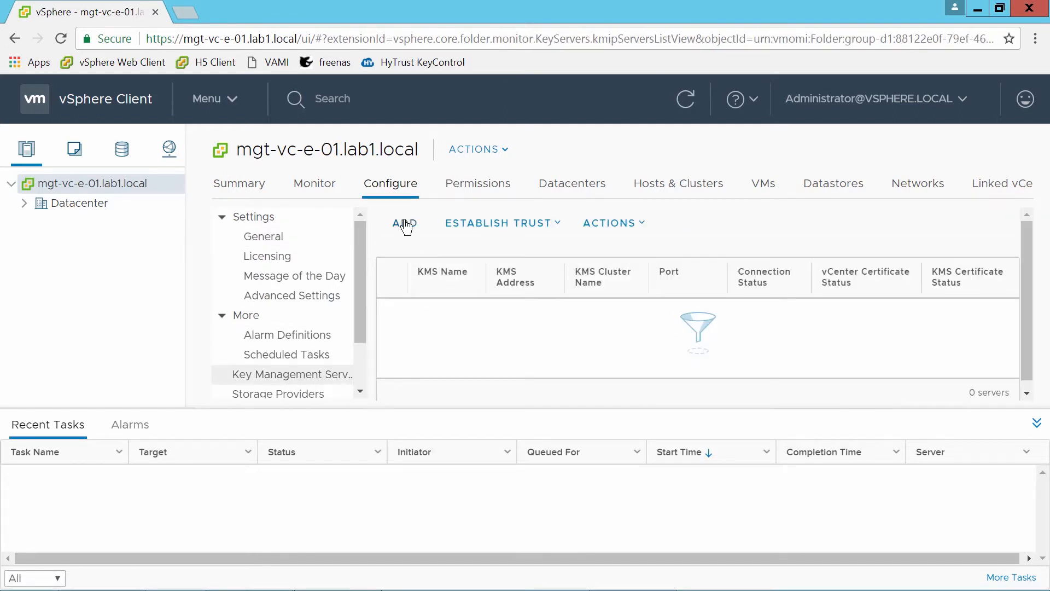
Step: Add KMS HyTrust at mgt-kms-hytrust.lab1.local port 5696 in new cluster KMScluster
click(403, 223)
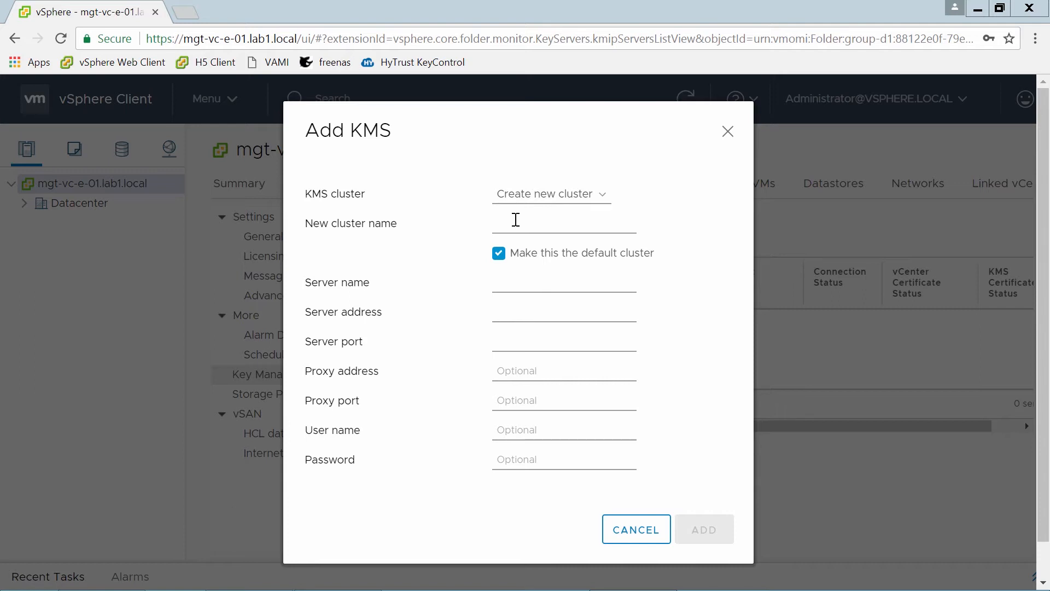
click(564, 219)
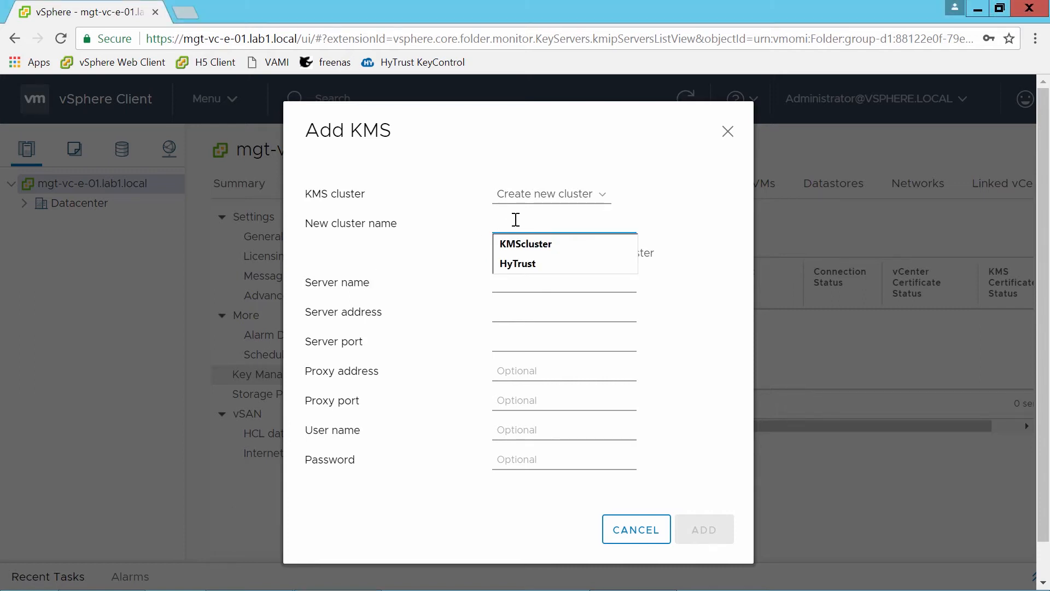
click(525, 242)
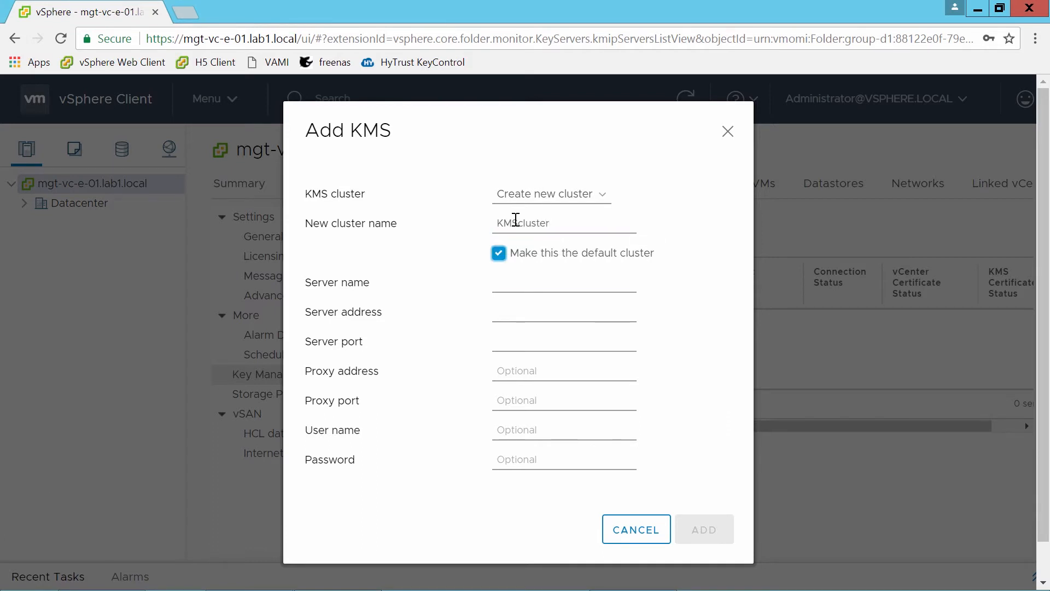
text(HyTrust)
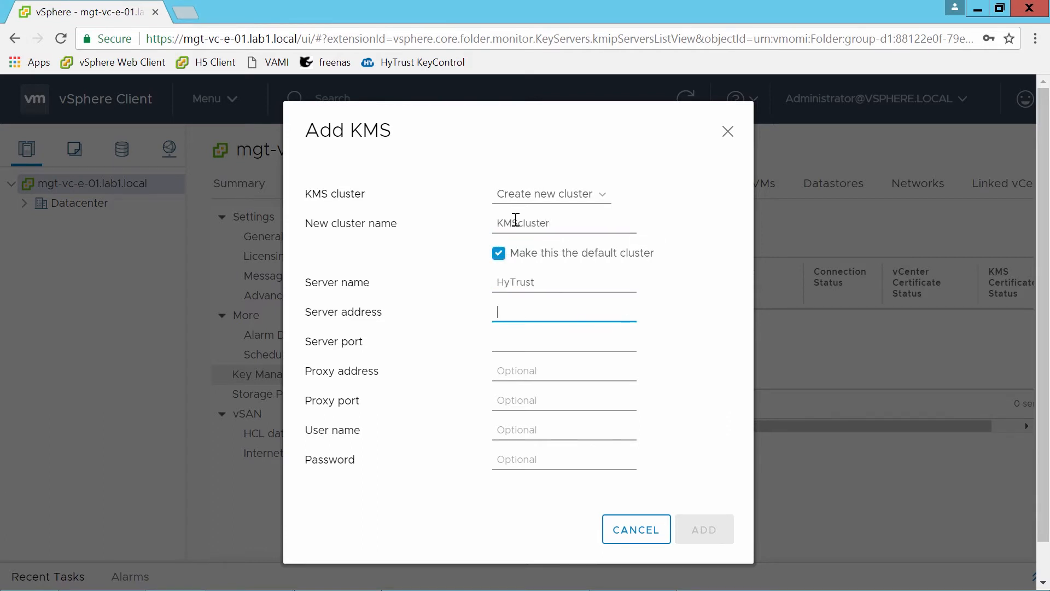
text(mgt-kms-hytrust.lab1.)
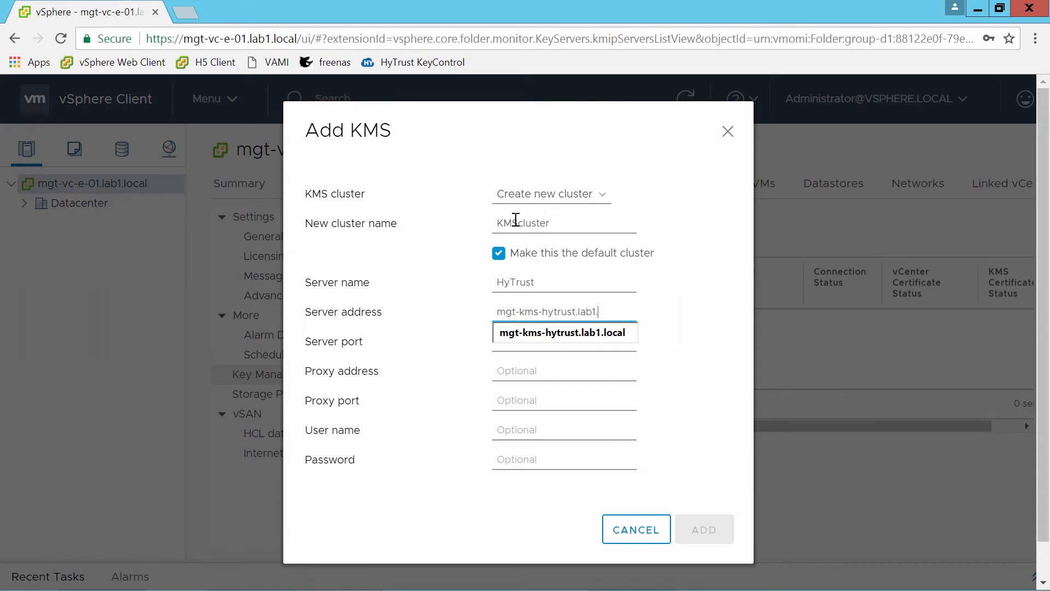
click(563, 340)
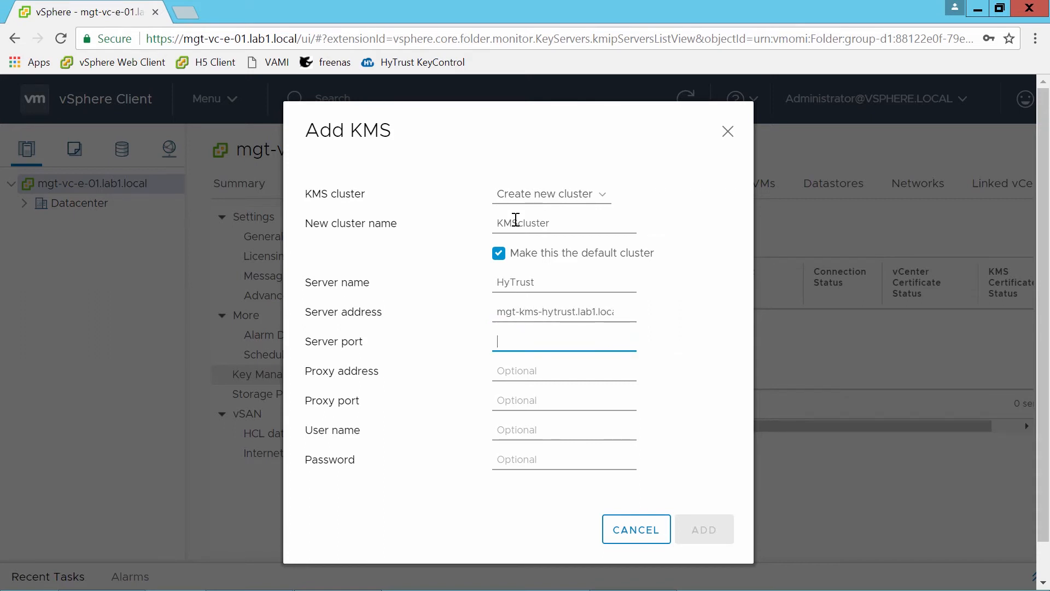
text(5696)
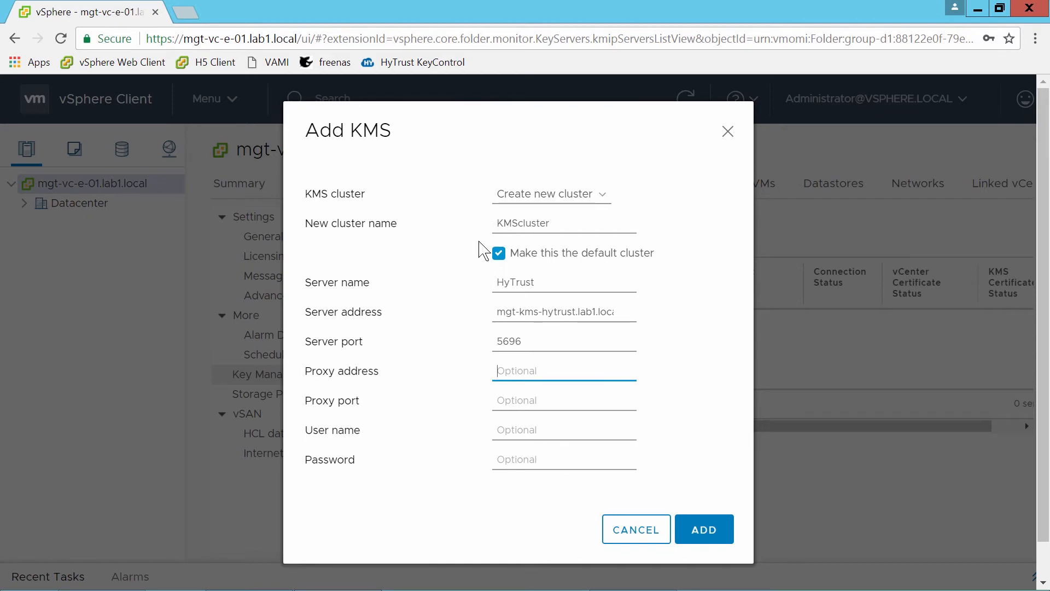
click(703, 529)
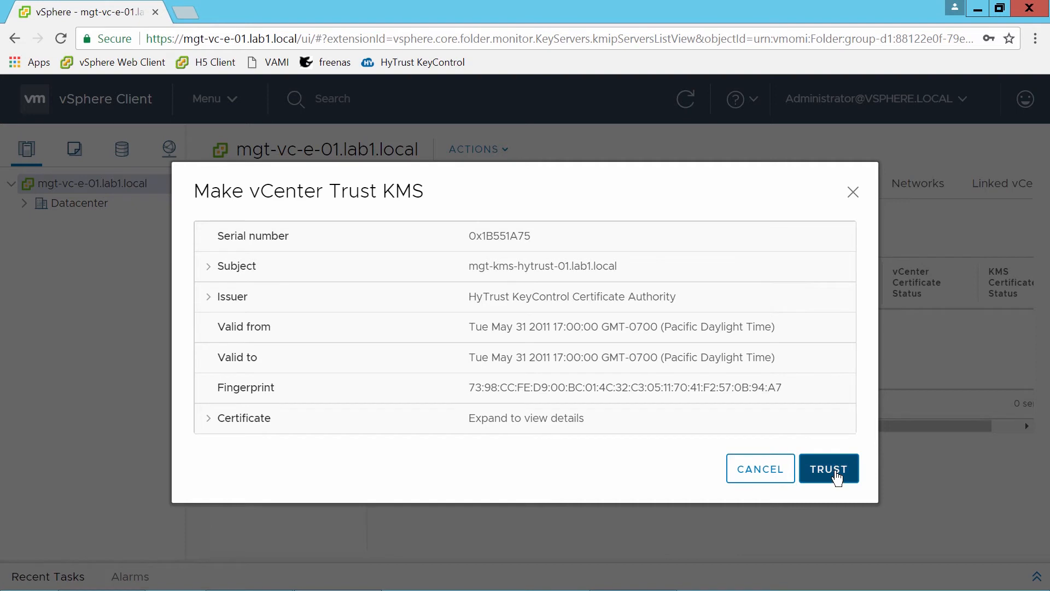
Step: Trust the HyTrust certificate, then expand the HyTrust row to view trust progress
click(829, 469)
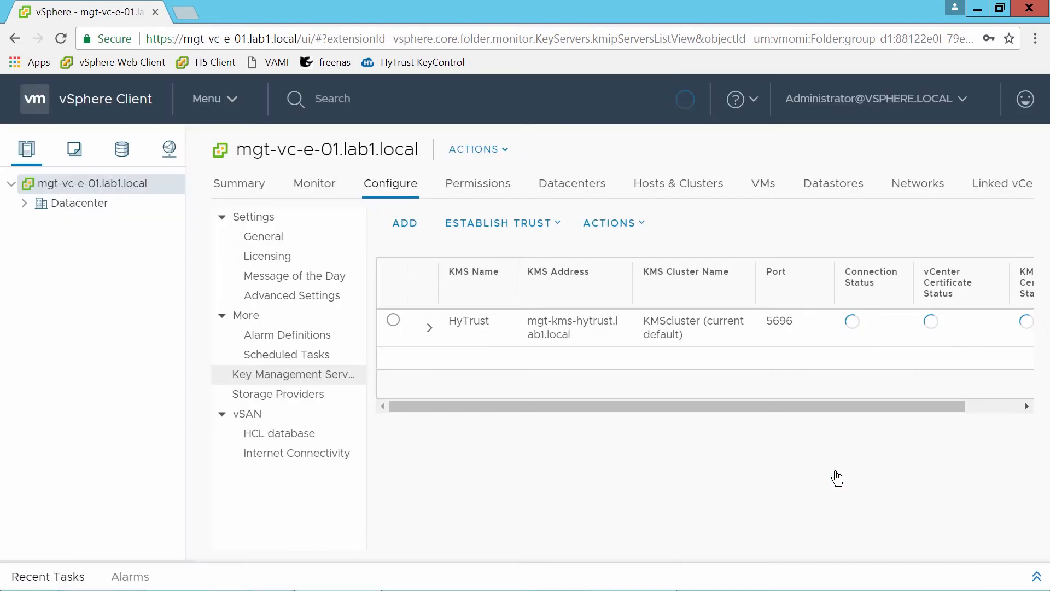
click(393, 308)
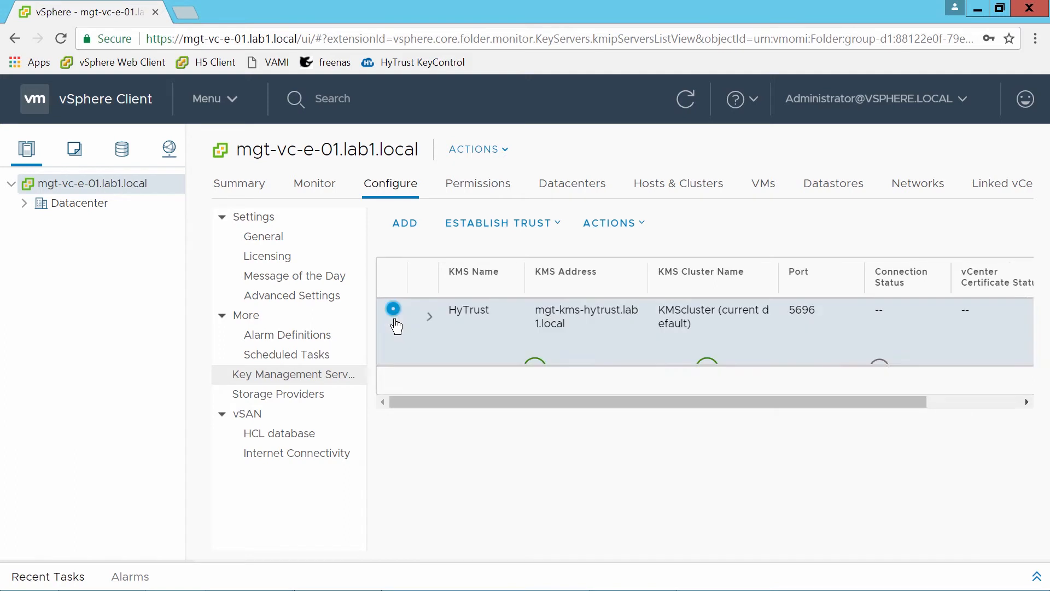
click(429, 316)
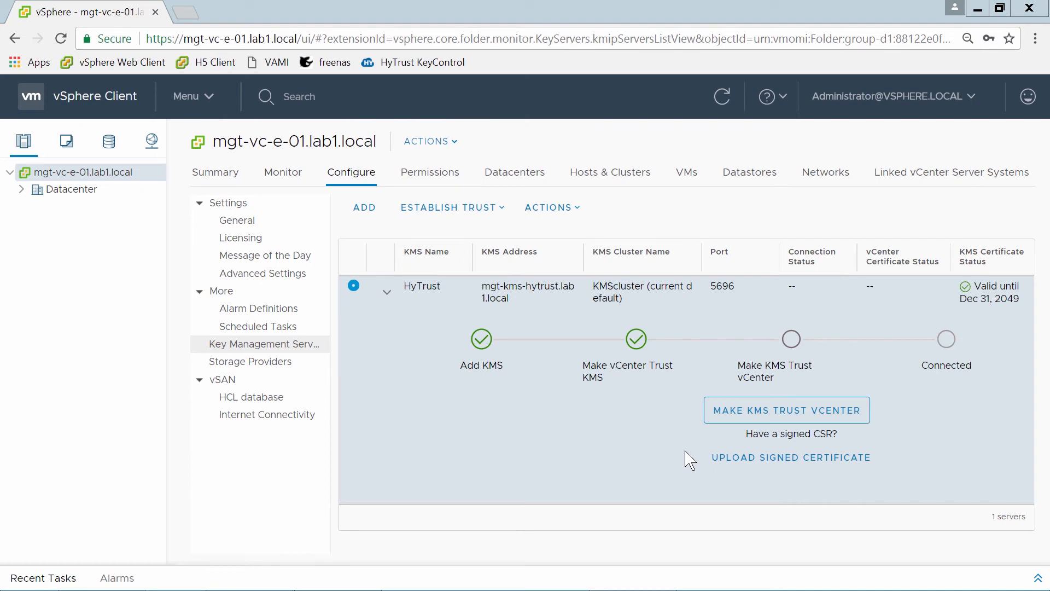
Step: Start Make KMS Trust vCenter using the 'KMS certificate and private key' method
click(786, 409)
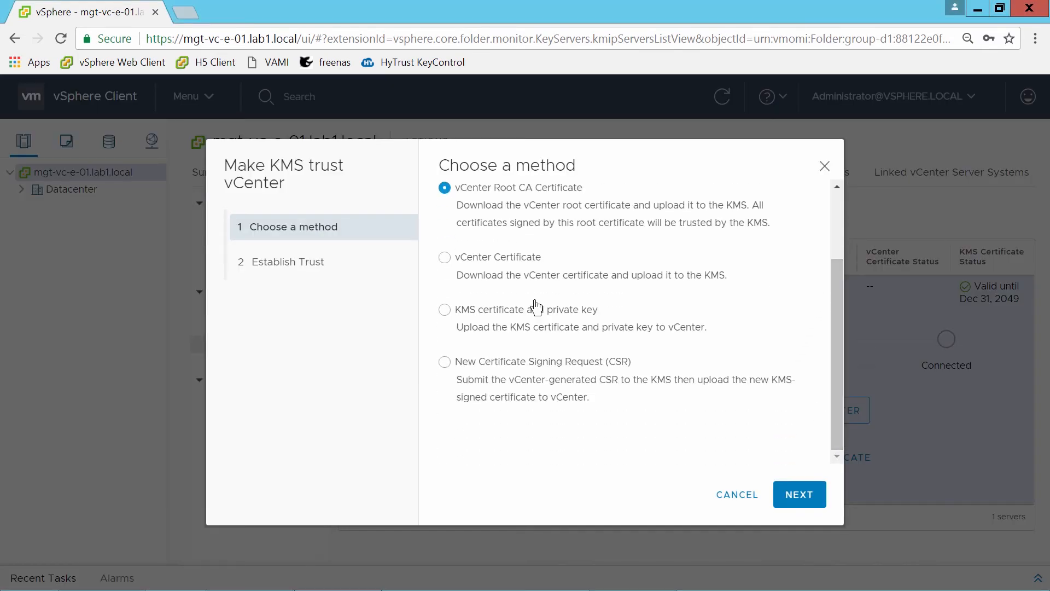
click(444, 309)
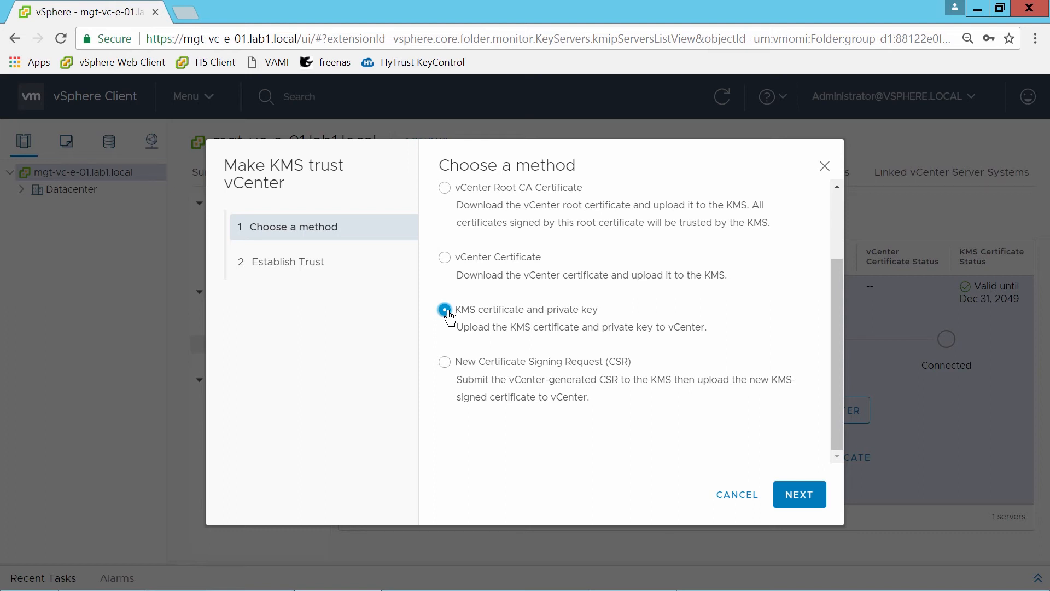
click(798, 495)
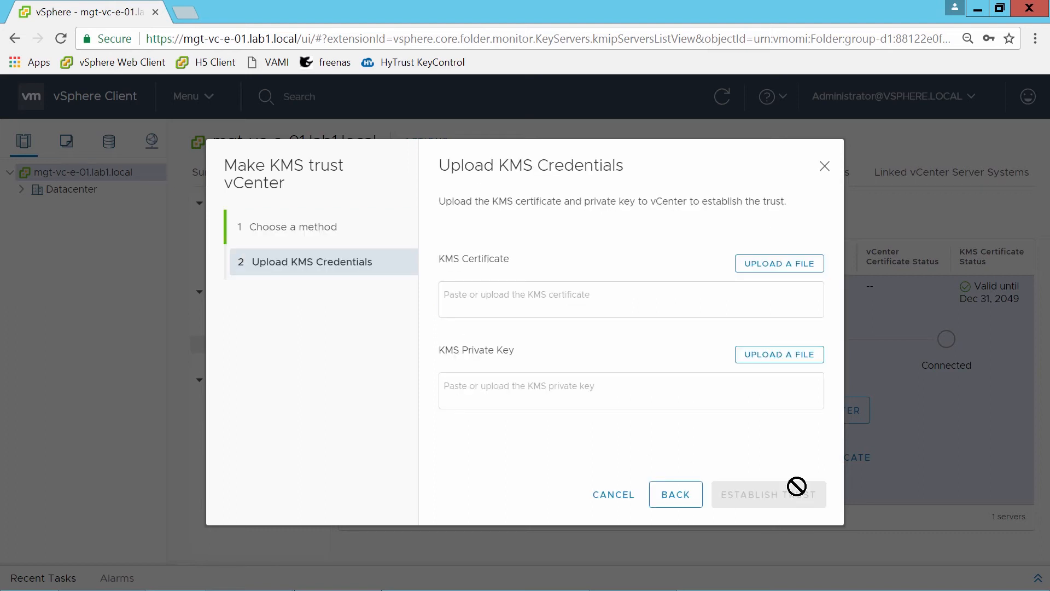
Step: Upload the KMS certificate and private key files and establish trust
click(778, 262)
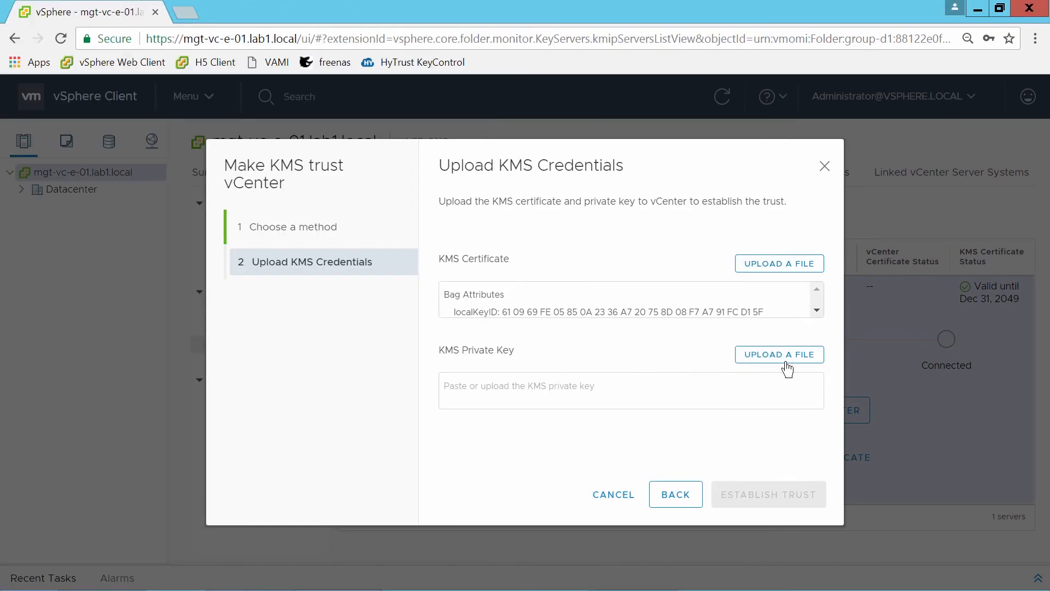
click(779, 355)
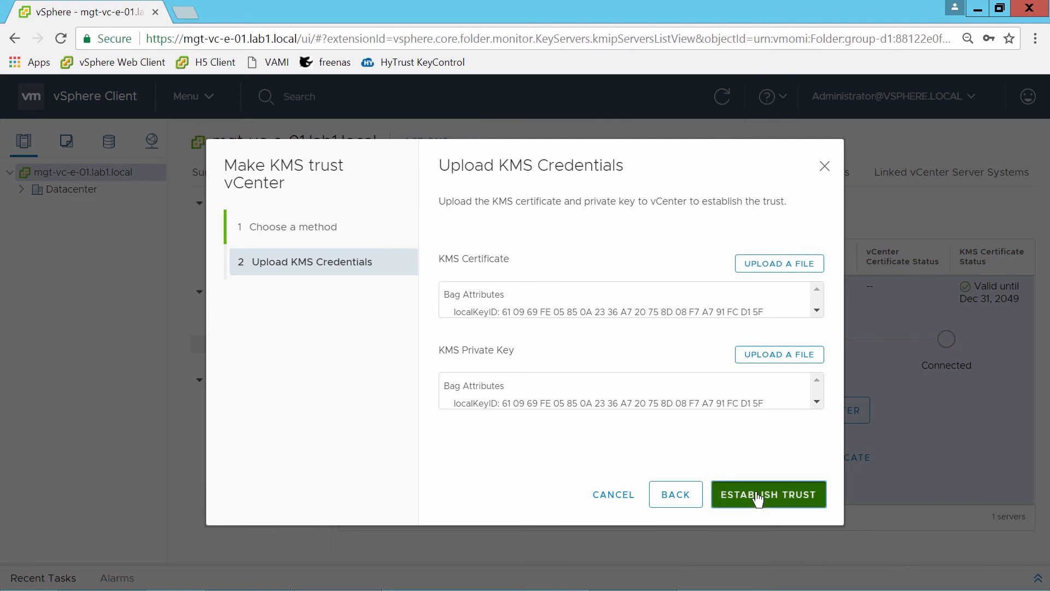
click(767, 495)
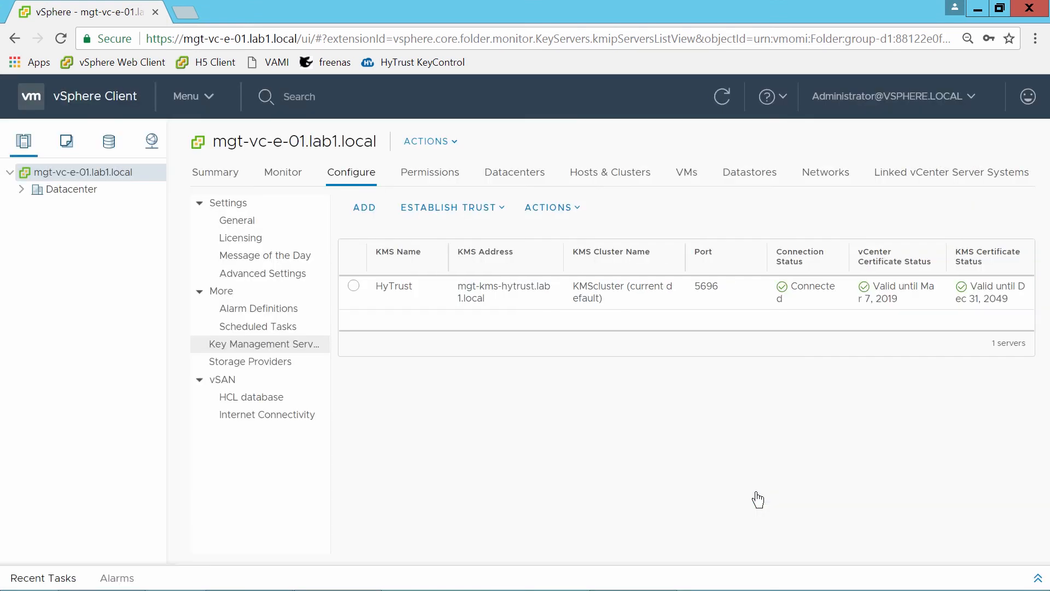